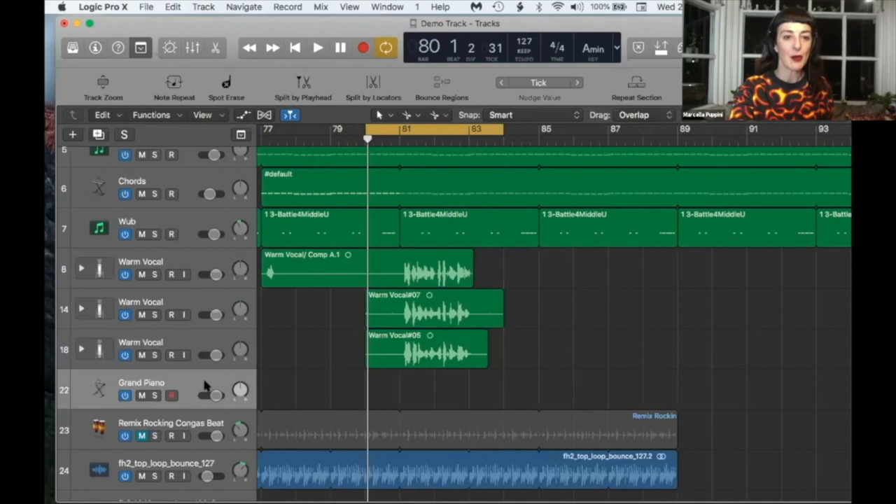
Step: Show the on-screen Keyboard window for the Grand Piano track from the Window menu
left_click(387, 7)
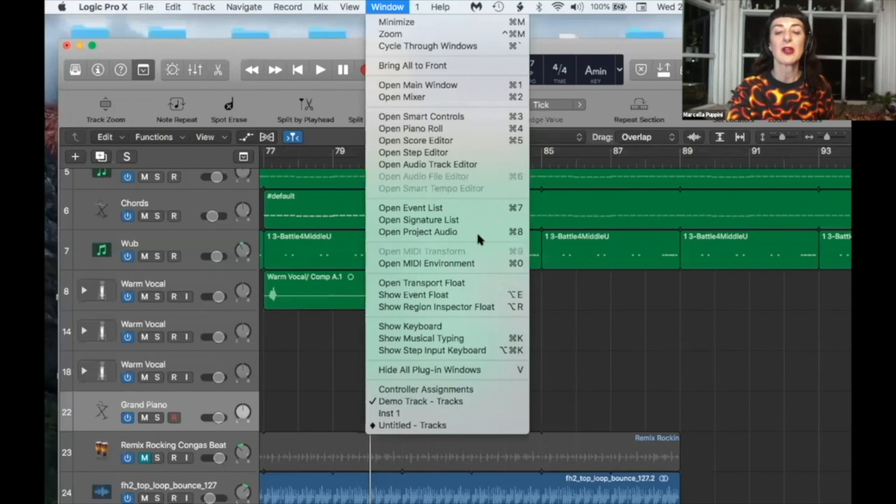
left_click(409, 326)
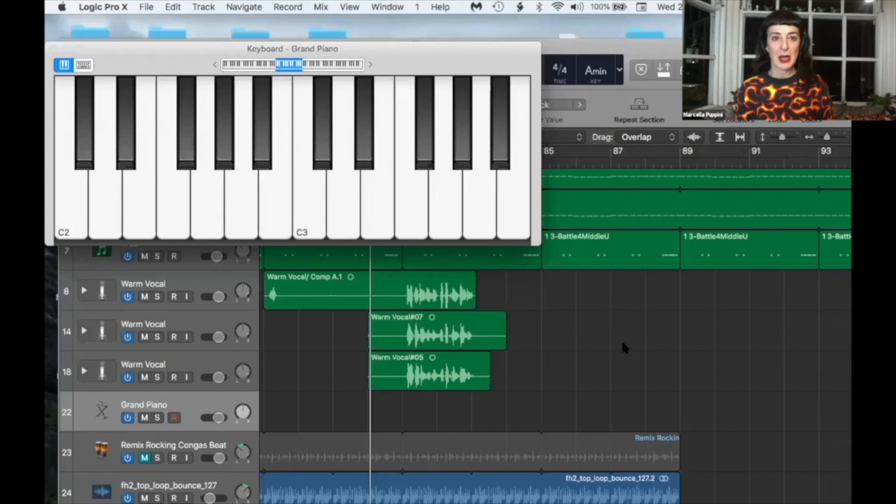